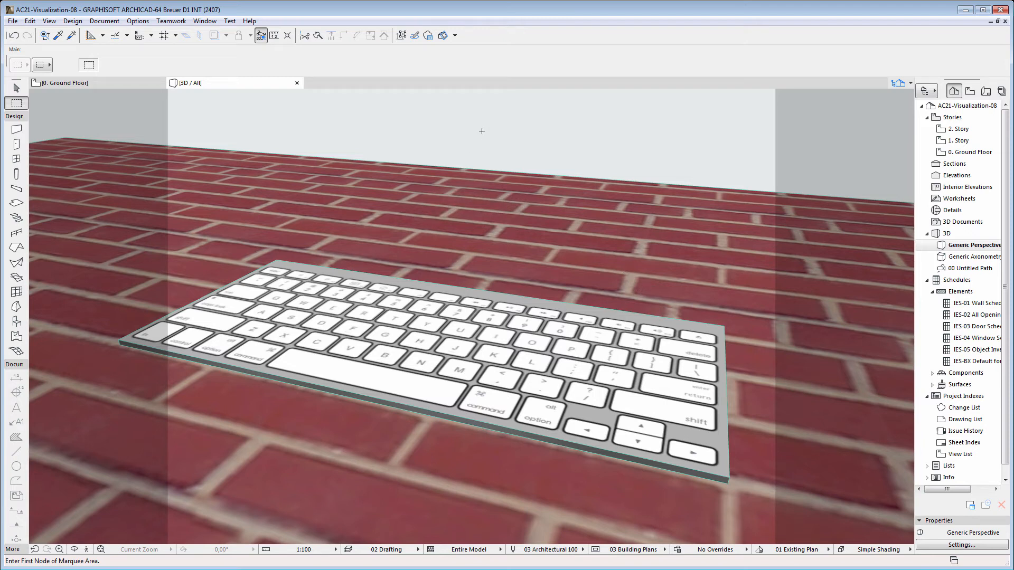
# Render the current 3D view as Picture #1 via PhotoRender Projection.
pyautogui.rightClick(482, 132)
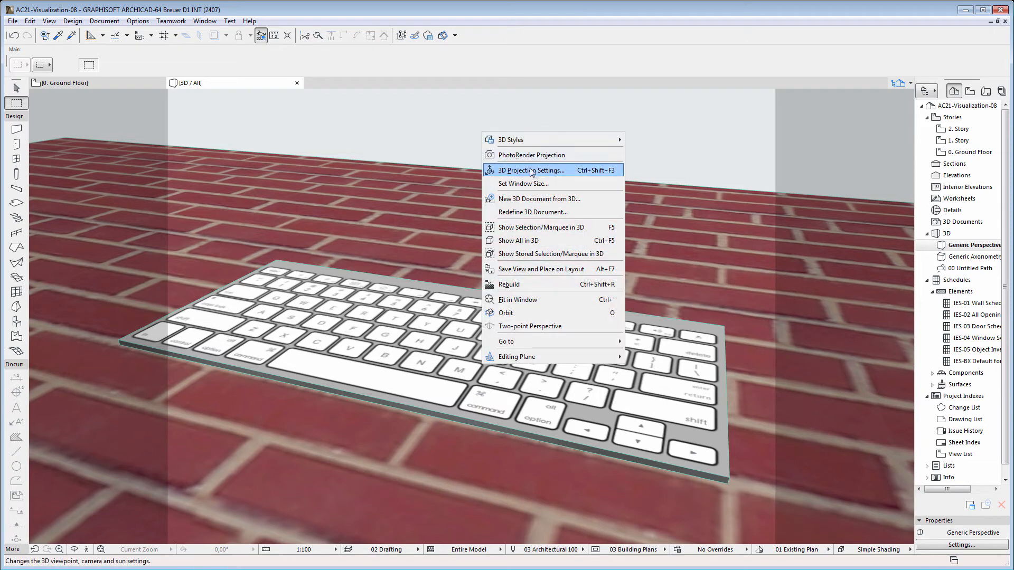
pyautogui.click(529, 154)
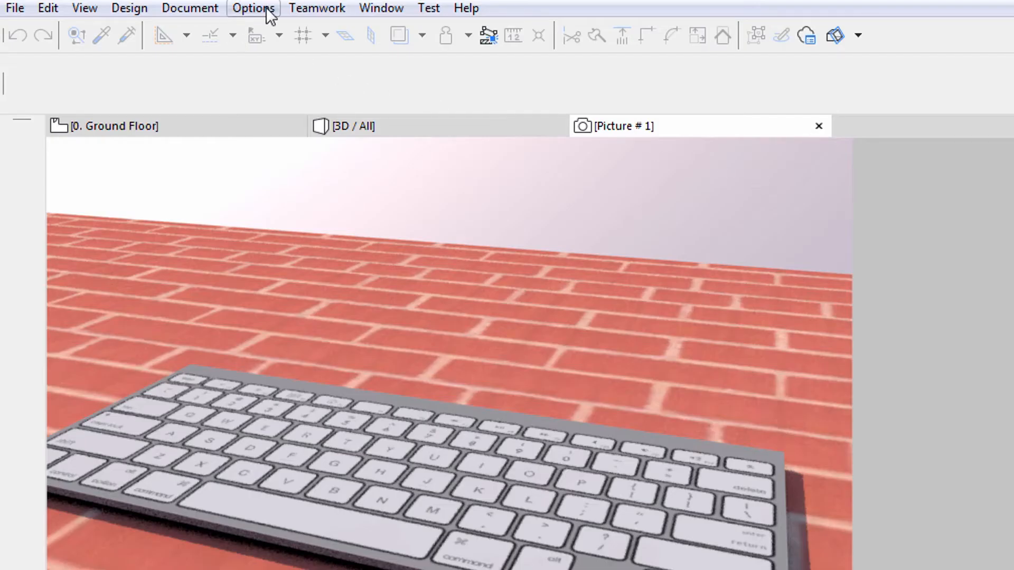
# Enable Bump for Brick - Common Bond in Surface Settings at strength 30.
pyautogui.click(253, 7)
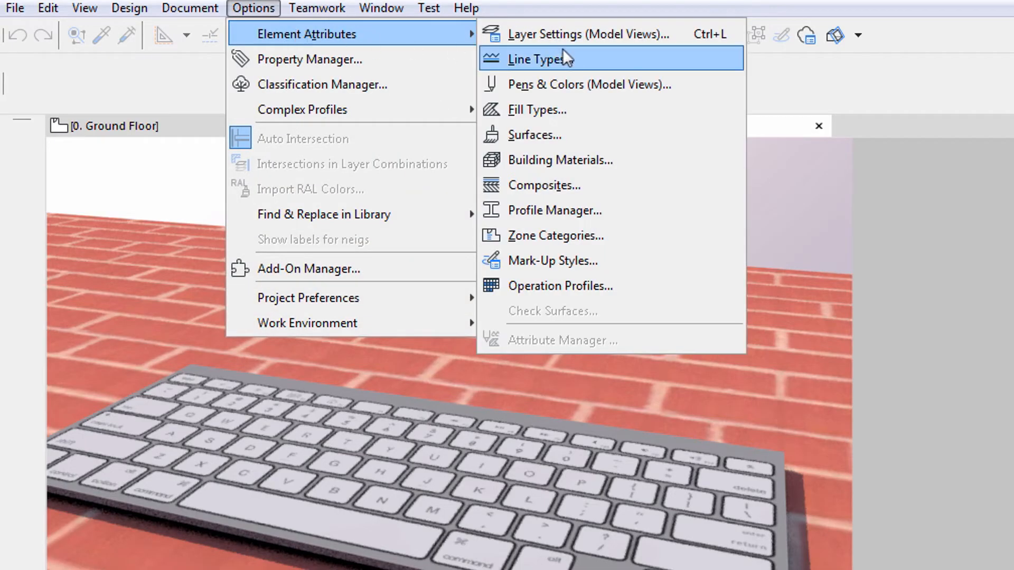
pyautogui.moveTo(612, 134)
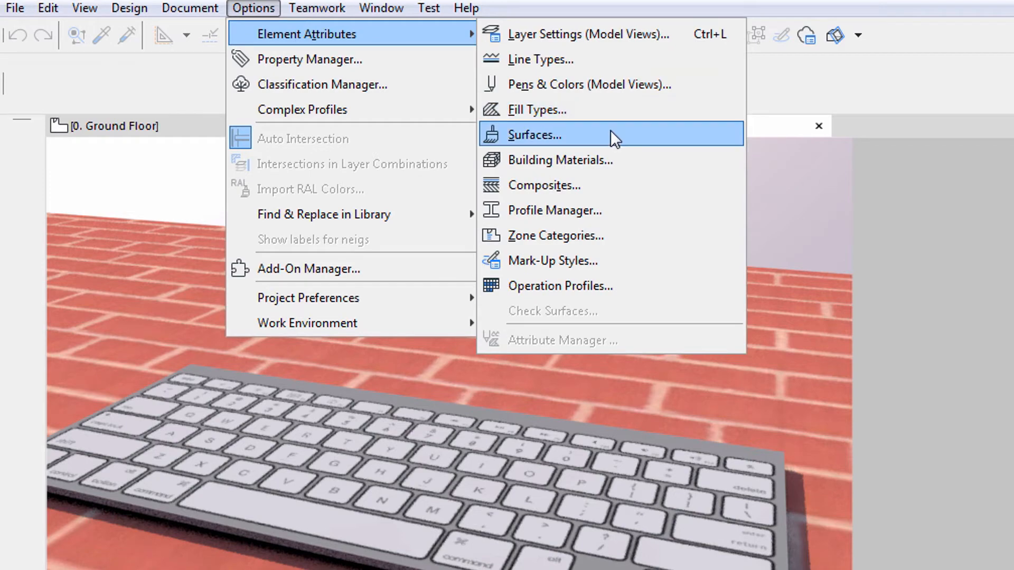
pyautogui.click(532, 134)
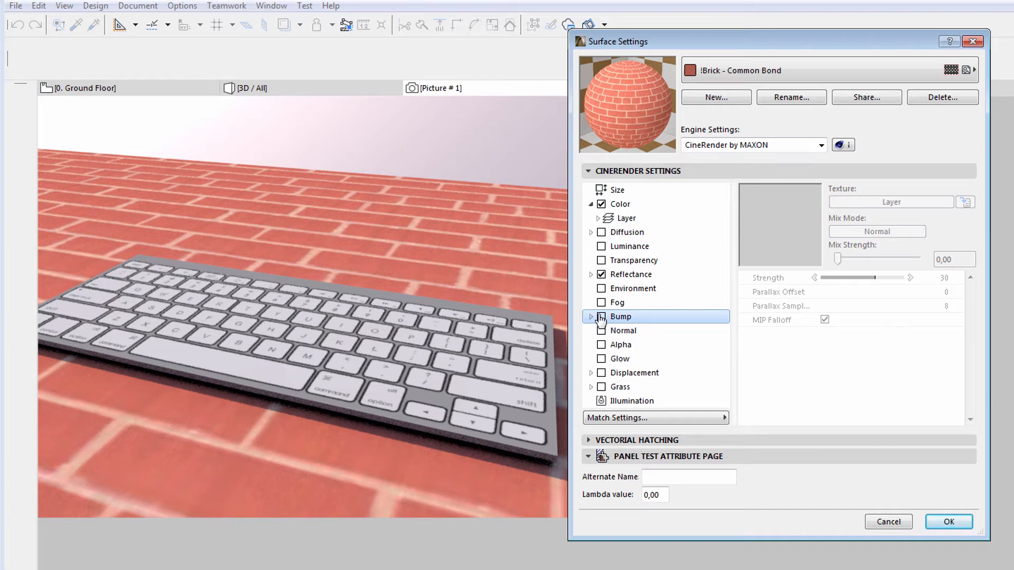
pyautogui.click(601, 317)
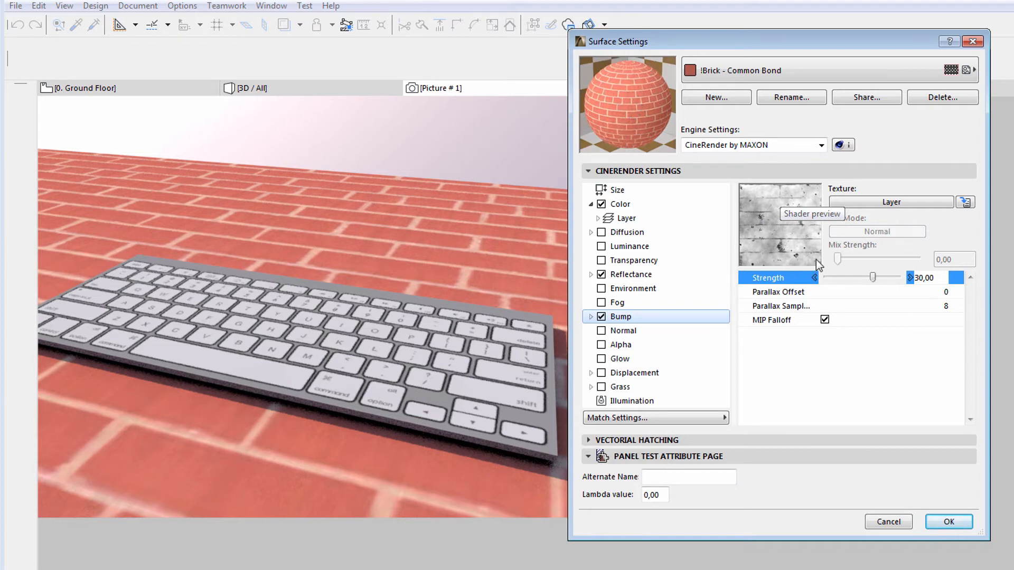
pyautogui.moveTo(931, 283)
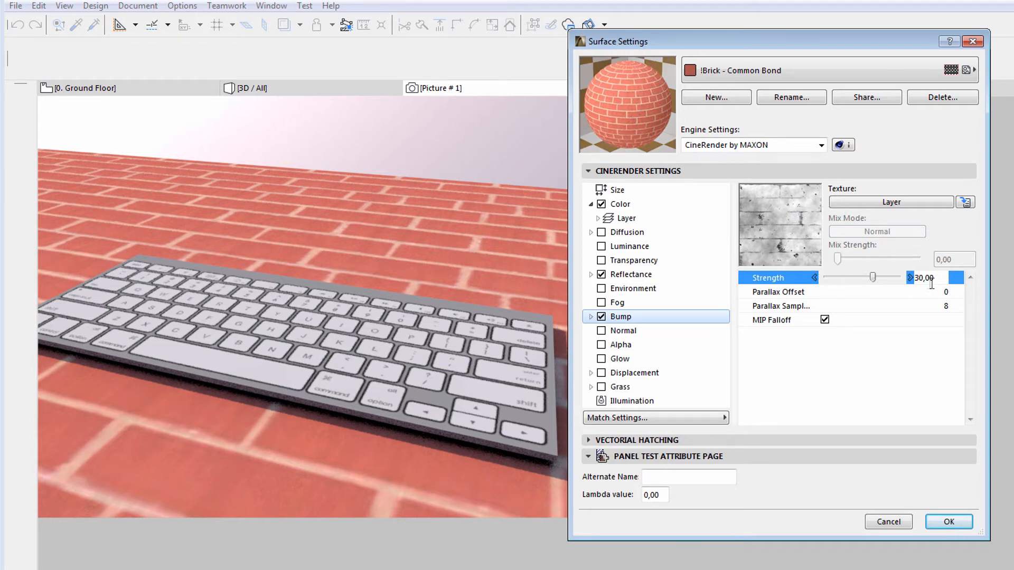
pyautogui.moveTo(935, 278)
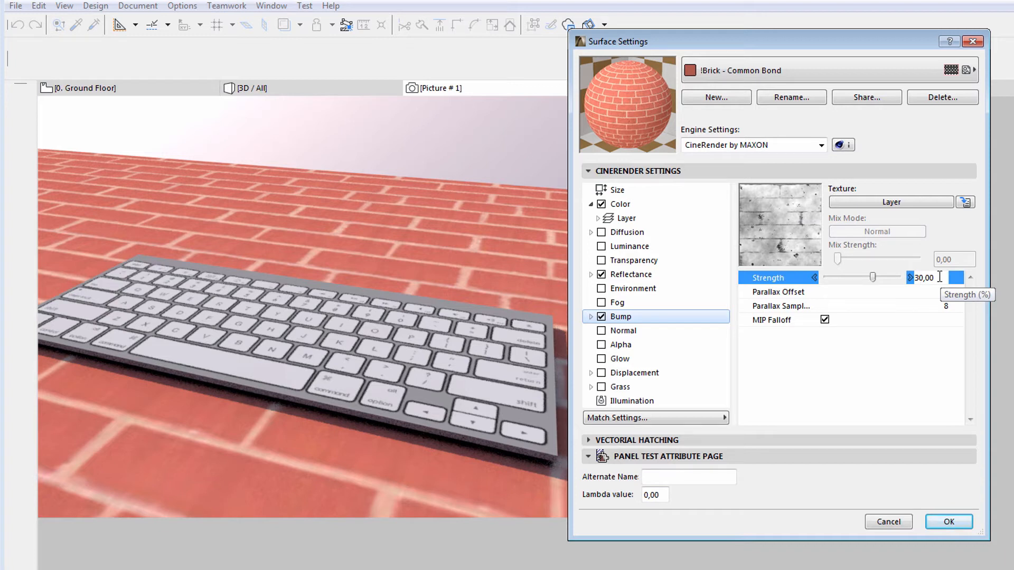
pyautogui.moveTo(934, 302)
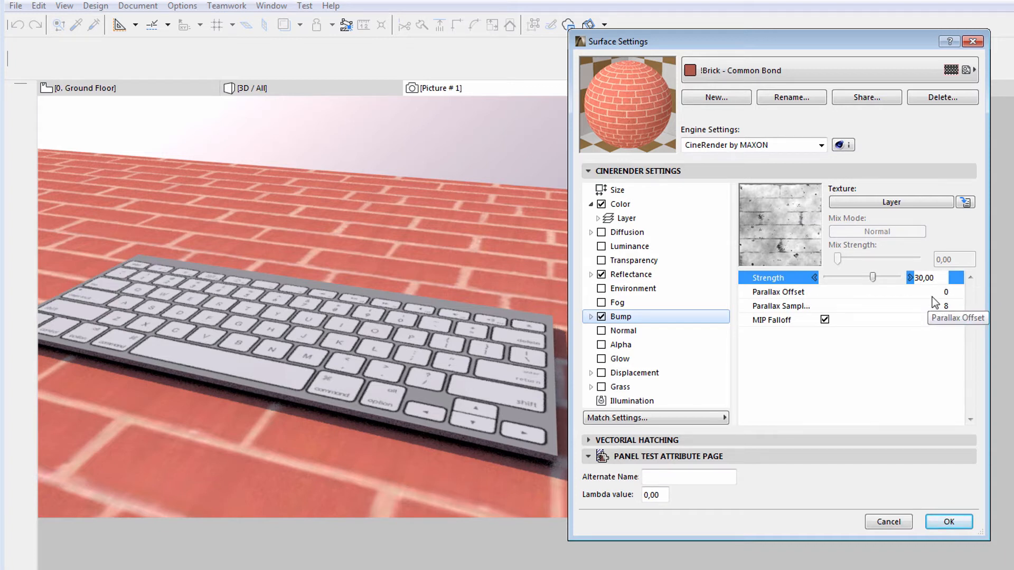
pyautogui.click(743, 70)
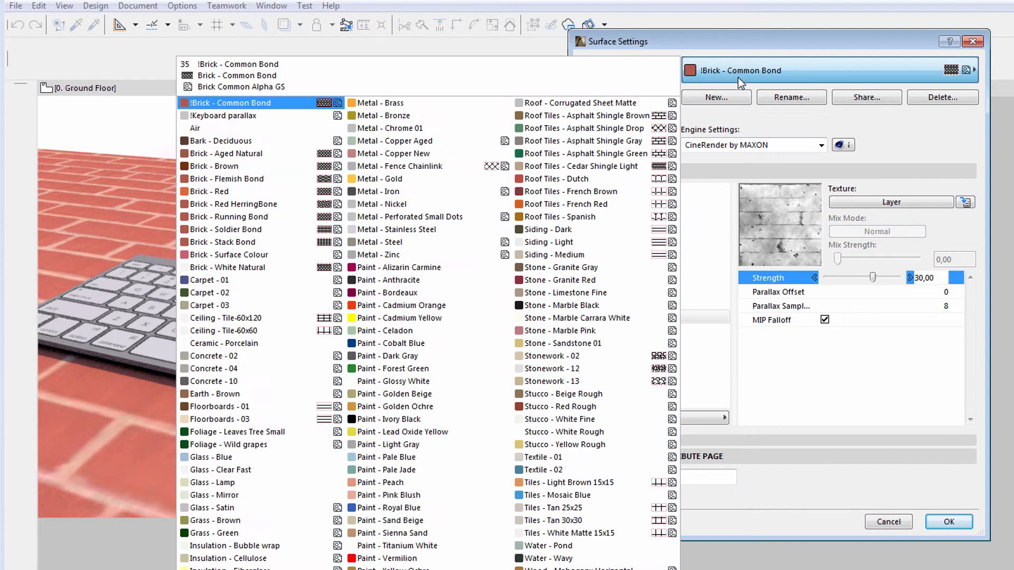
# Enable Bump on the Keyboard parallax surface and accept the Surface Settings.
pyautogui.click(223, 115)
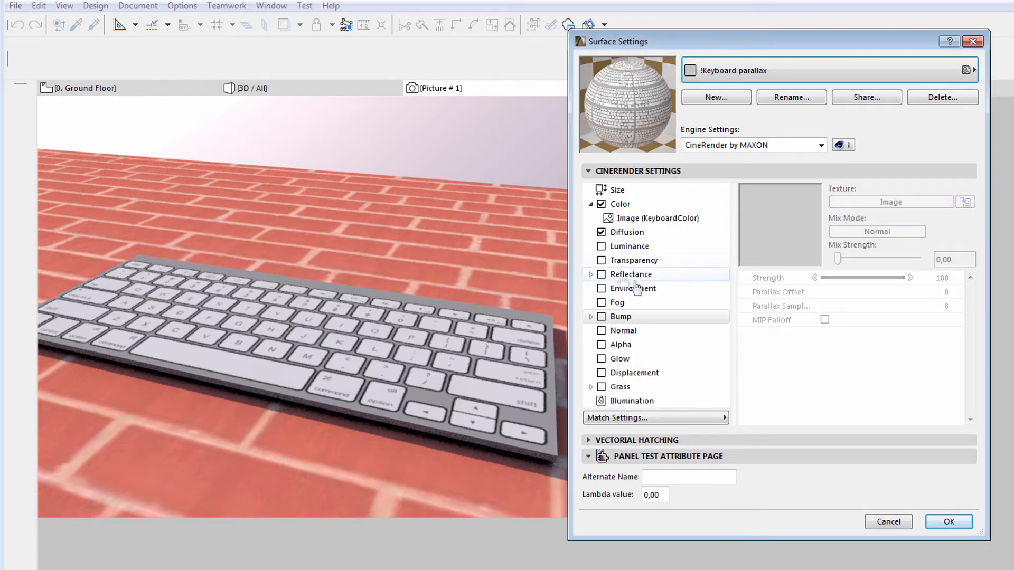
pyautogui.click(601, 315)
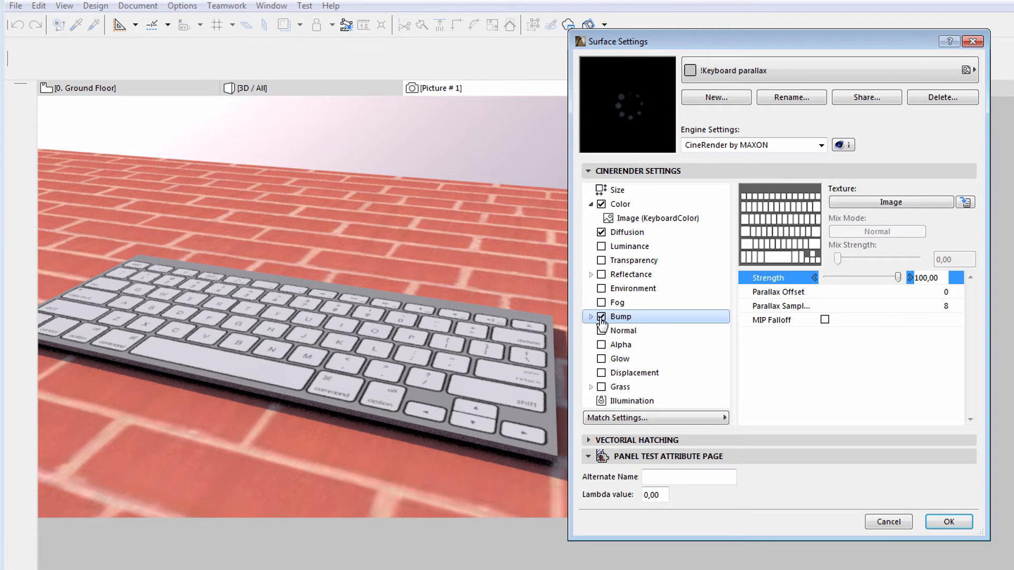
pyautogui.click(601, 315)
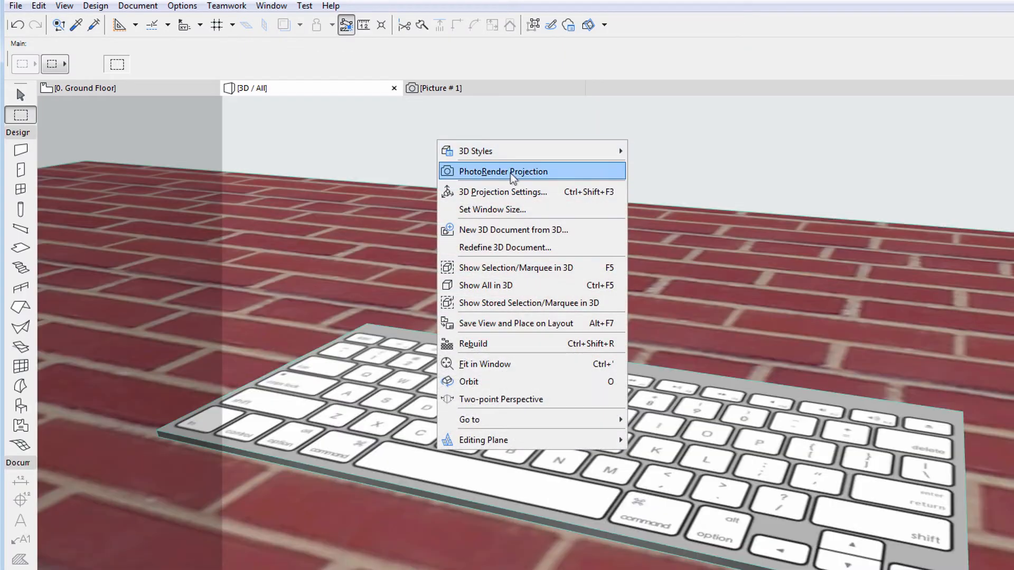
# Render Picture #2 and compare it against Picture #1.
pyautogui.click(503, 171)
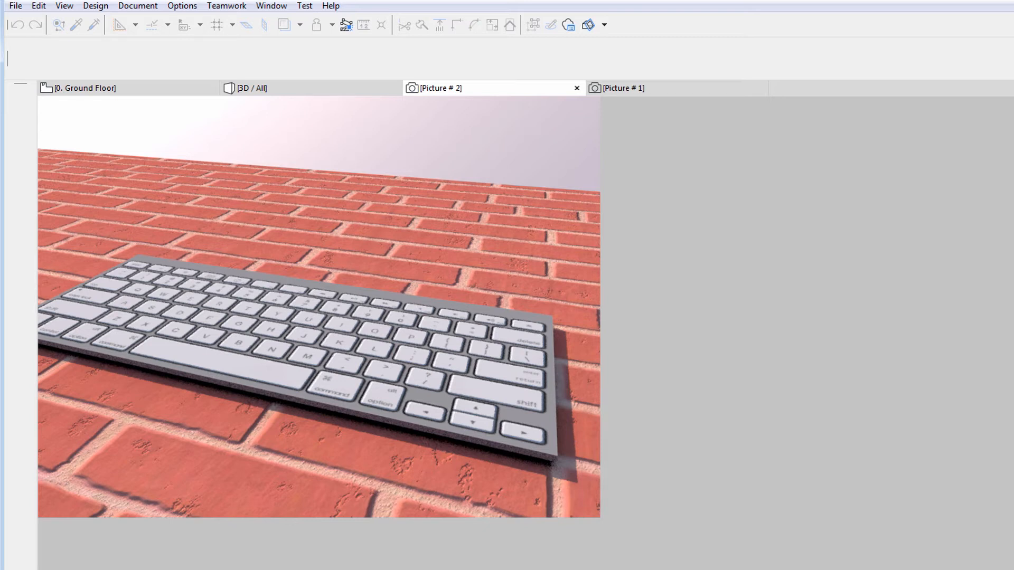
pyautogui.moveTo(404, 474)
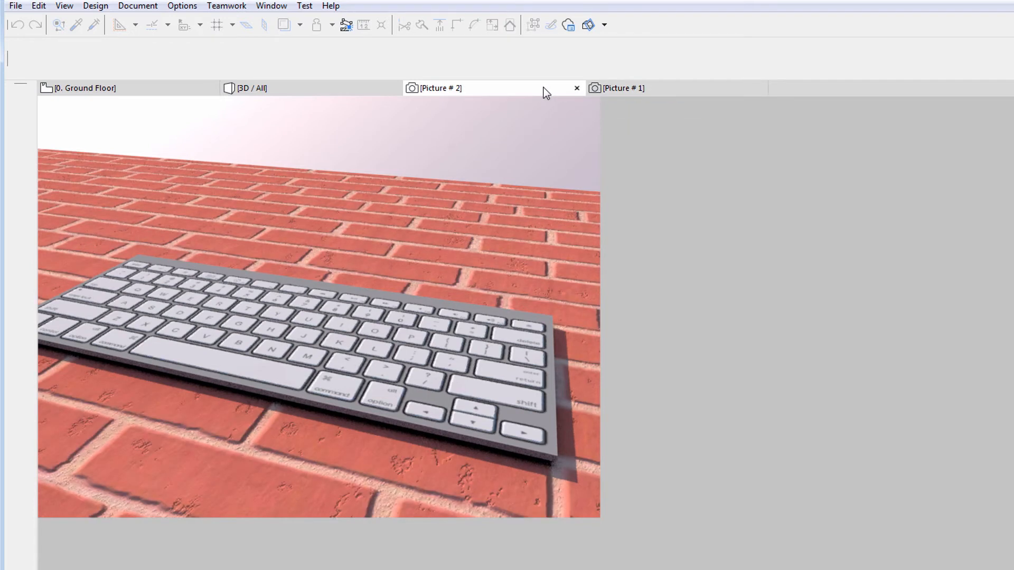
pyautogui.click(623, 88)
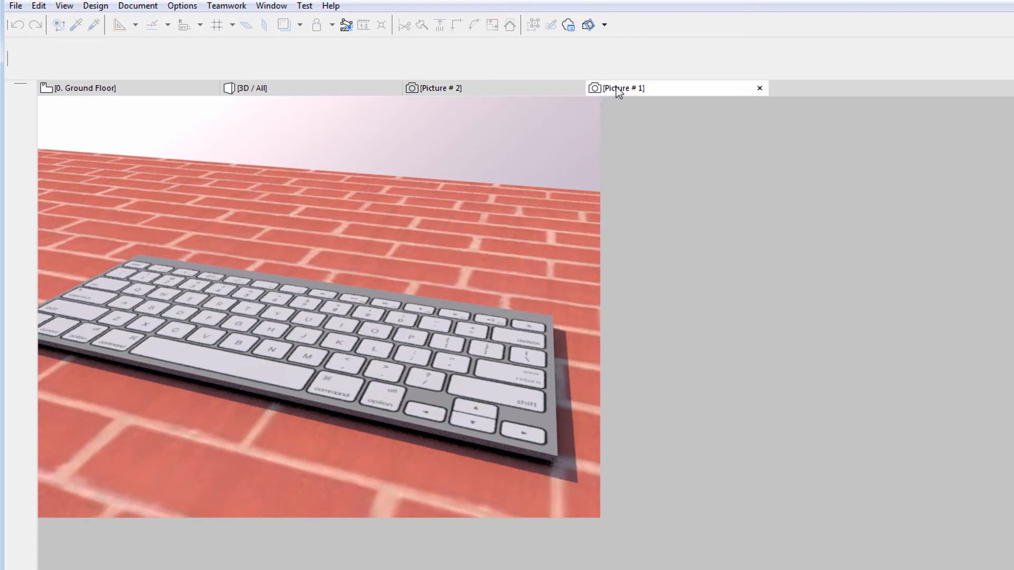
pyautogui.click(440, 87)
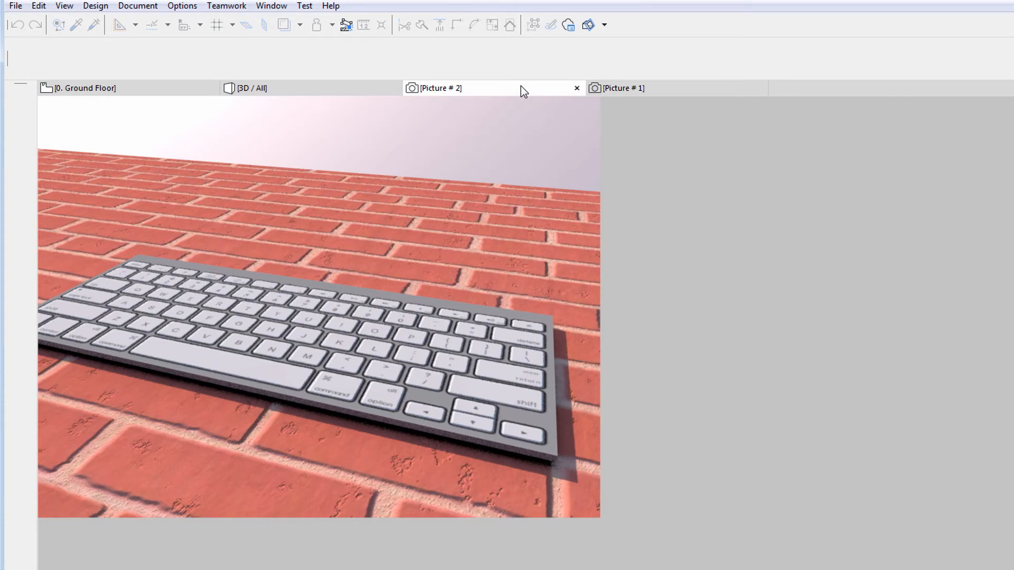
pyautogui.click(182, 7)
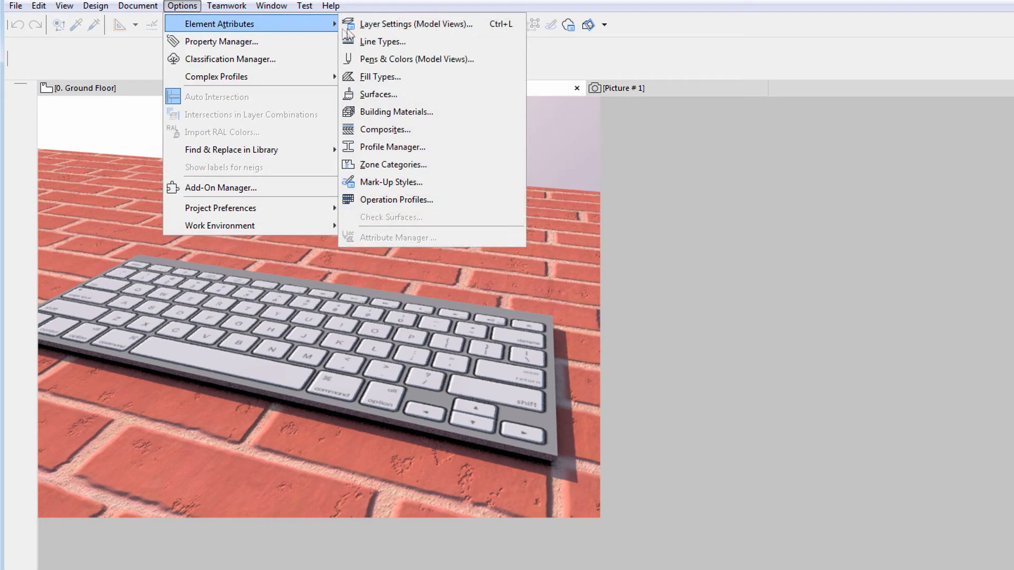
pyautogui.moveTo(418, 95)
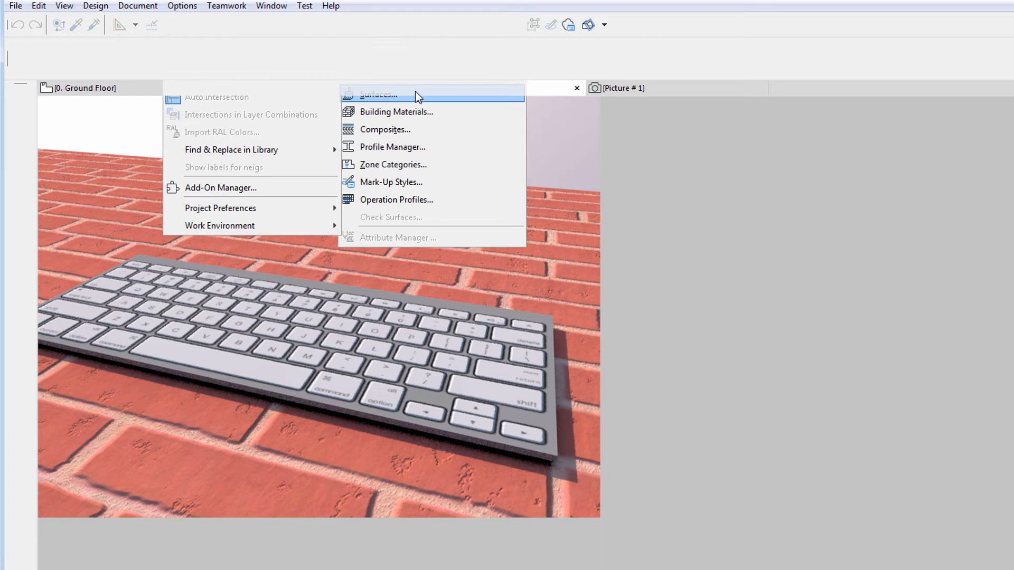
# Set the Keyboard parallax bump Parallax Offset to 20.
pyautogui.click(378, 94)
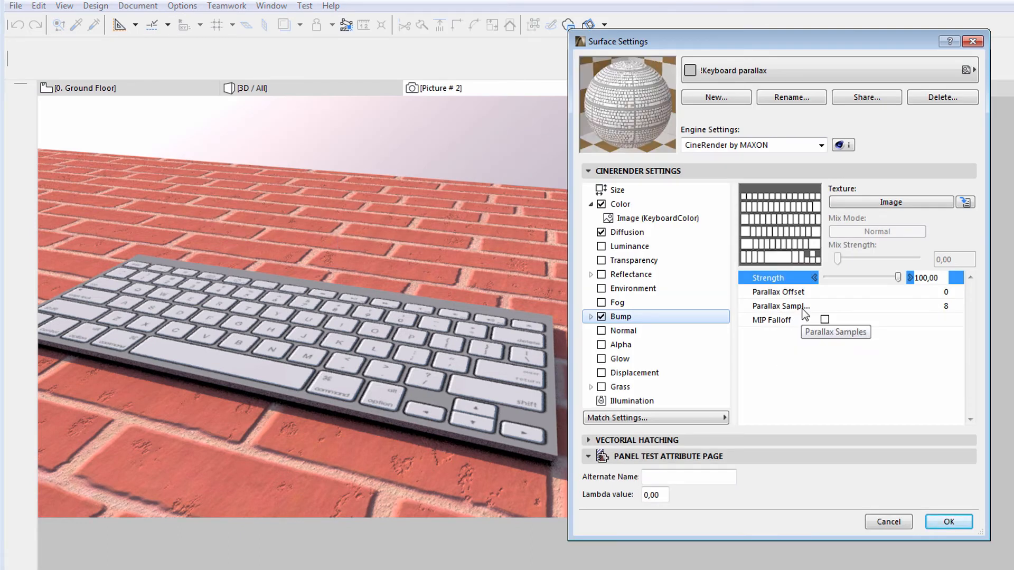
pyautogui.moveTo(804, 296)
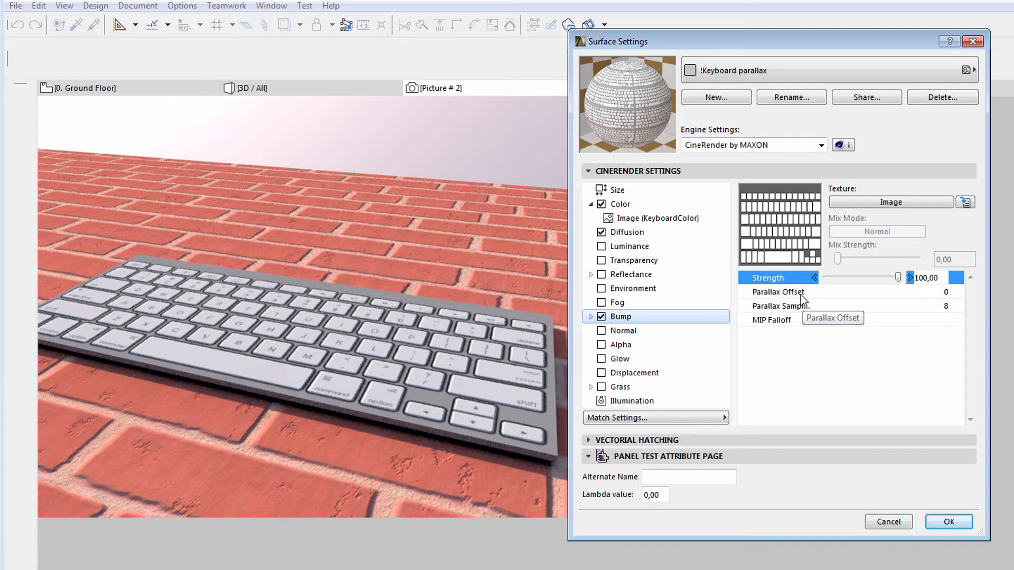
pyautogui.moveTo(770, 350)
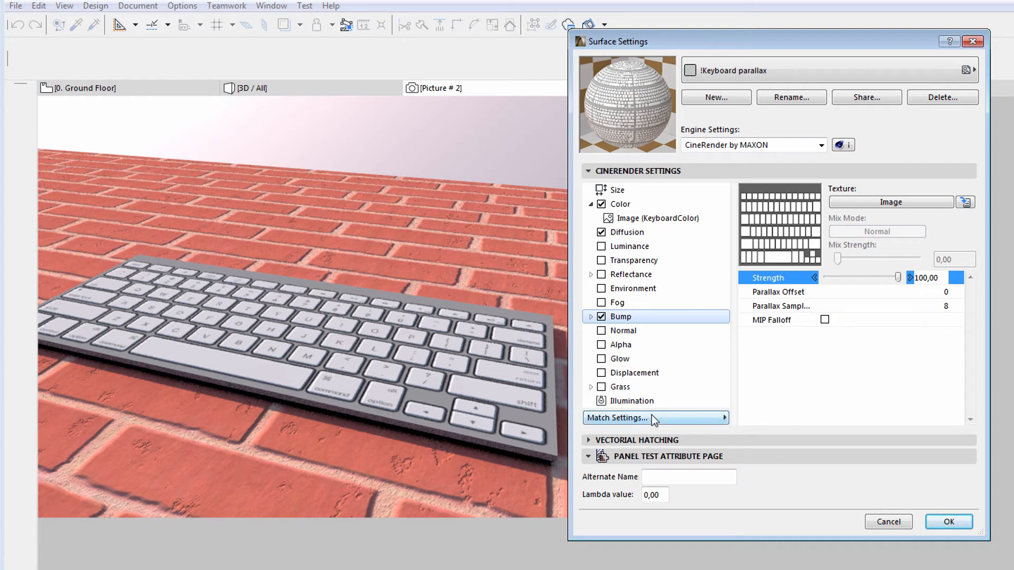
pyautogui.moveTo(634, 373)
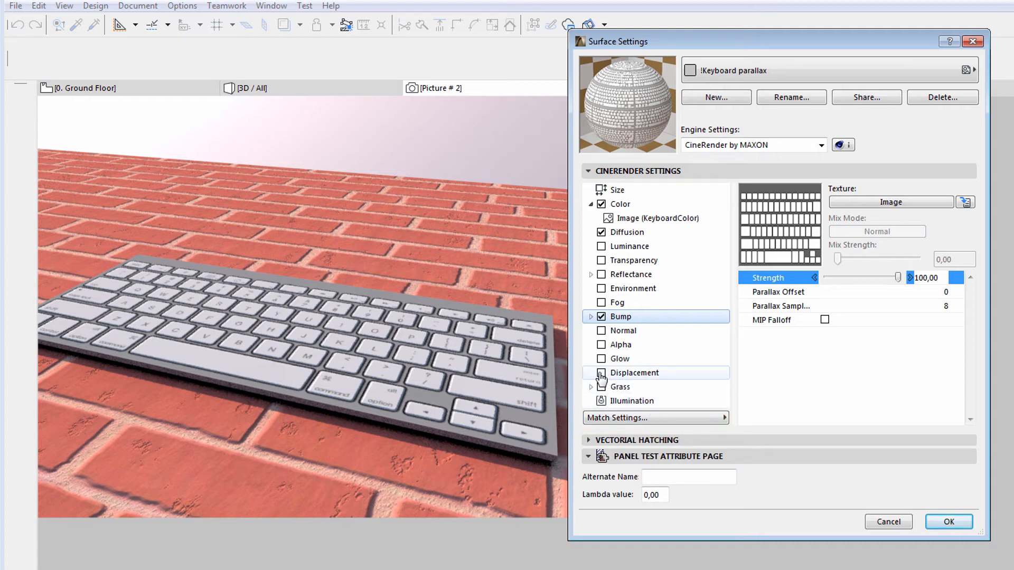
pyautogui.click(779, 291)
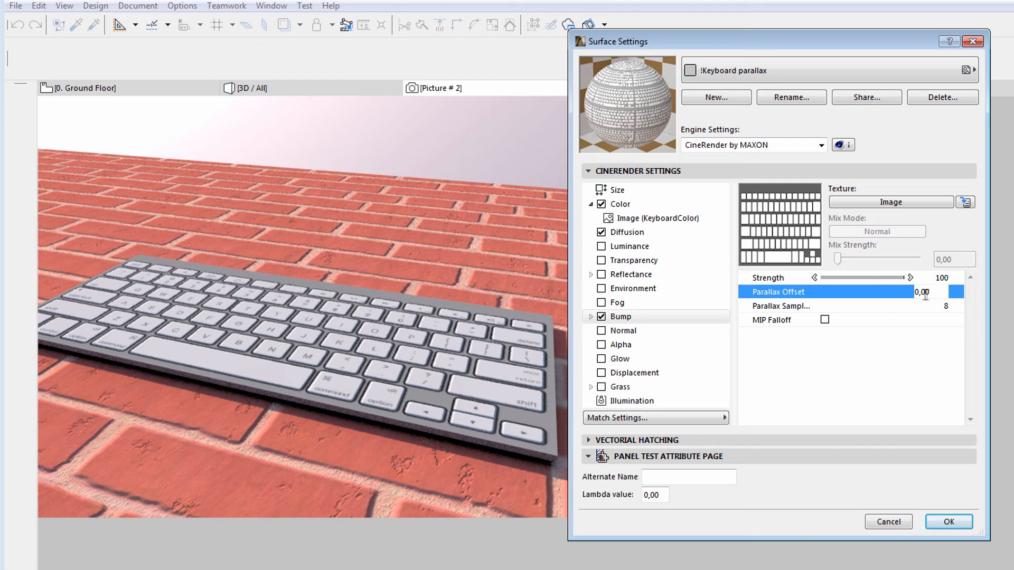
pyautogui.write('20,00')
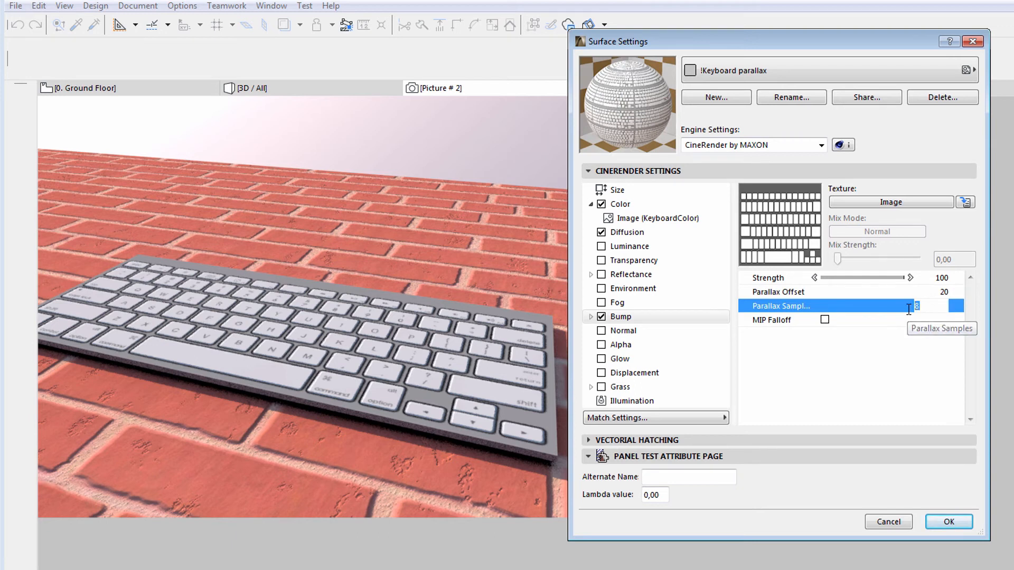
pyautogui.moveTo(954, 367)
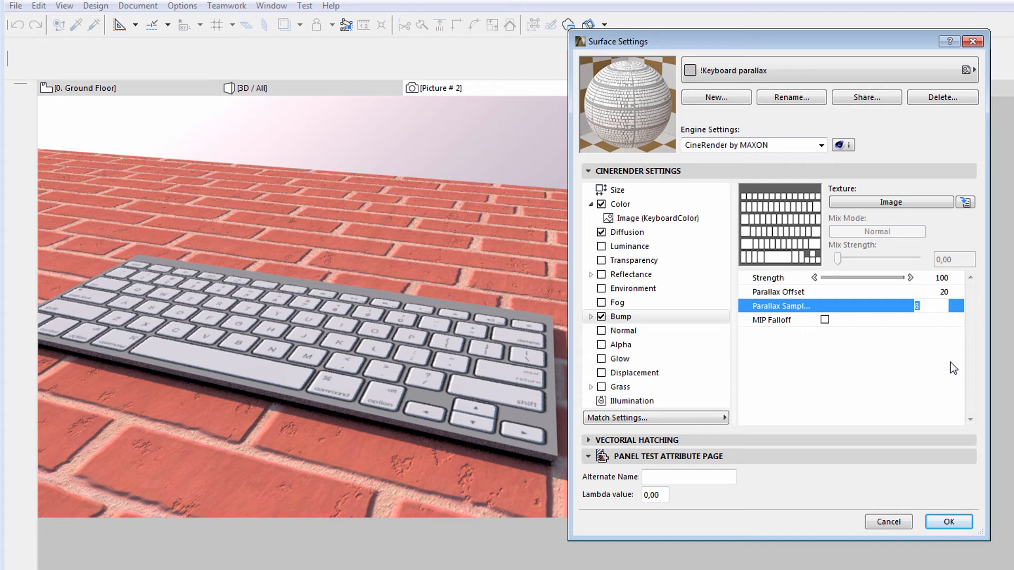
pyautogui.moveTo(956, 322)
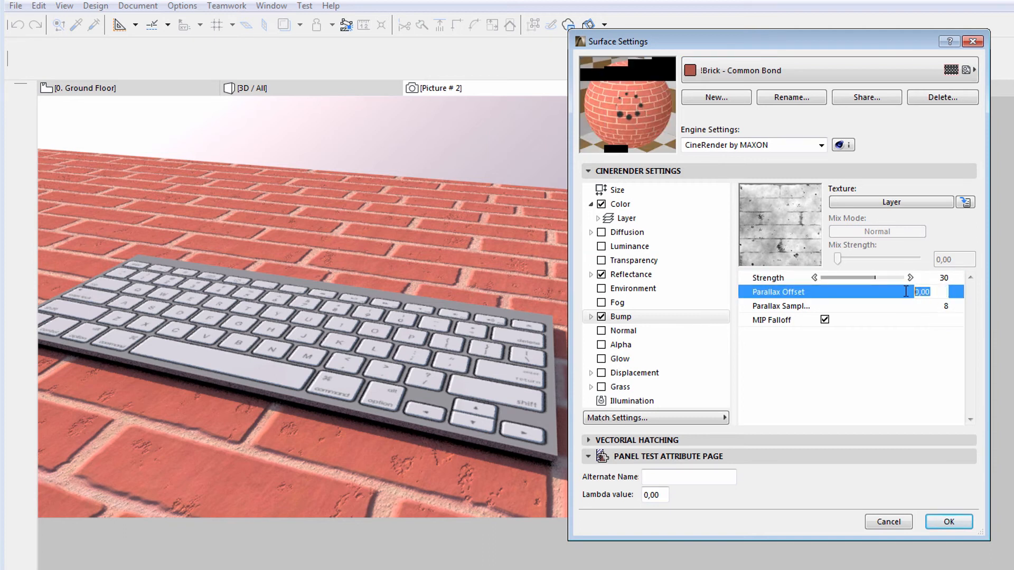
# Set the Brick - Common Bond bump Parallax Offset to 20 as well.
pyautogui.write('20')
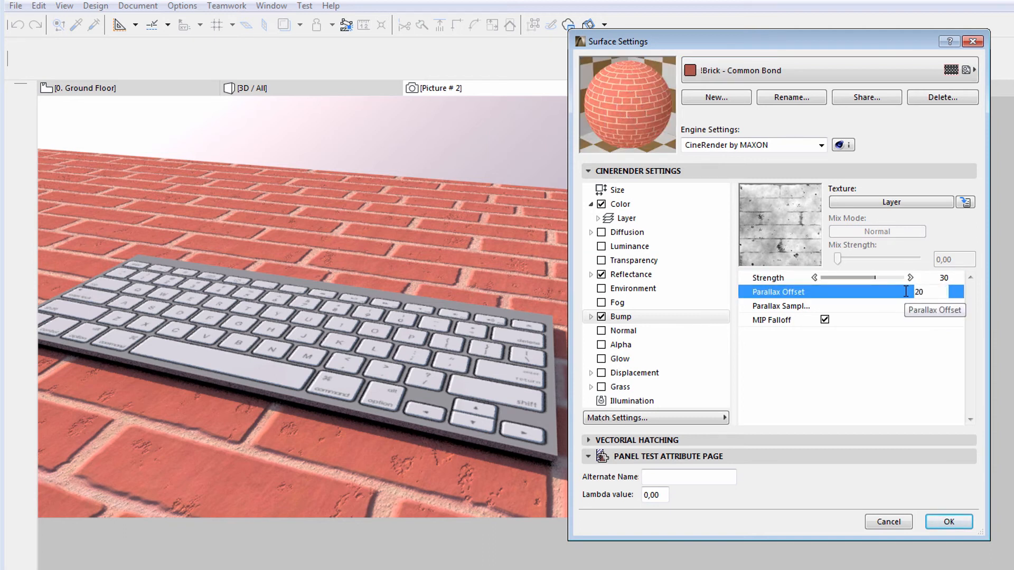
pyautogui.click(779, 306)
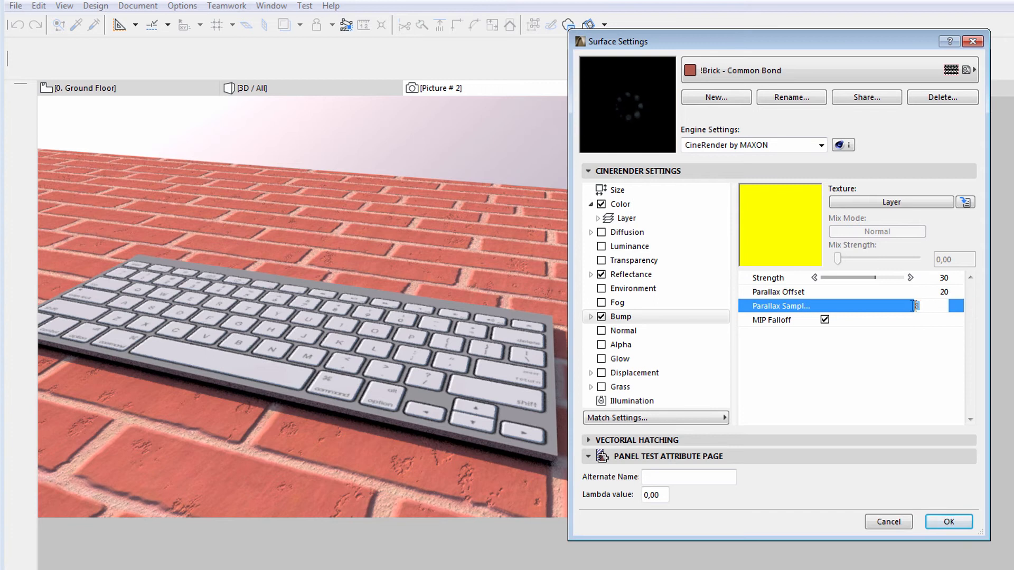
pyautogui.click(948, 522)
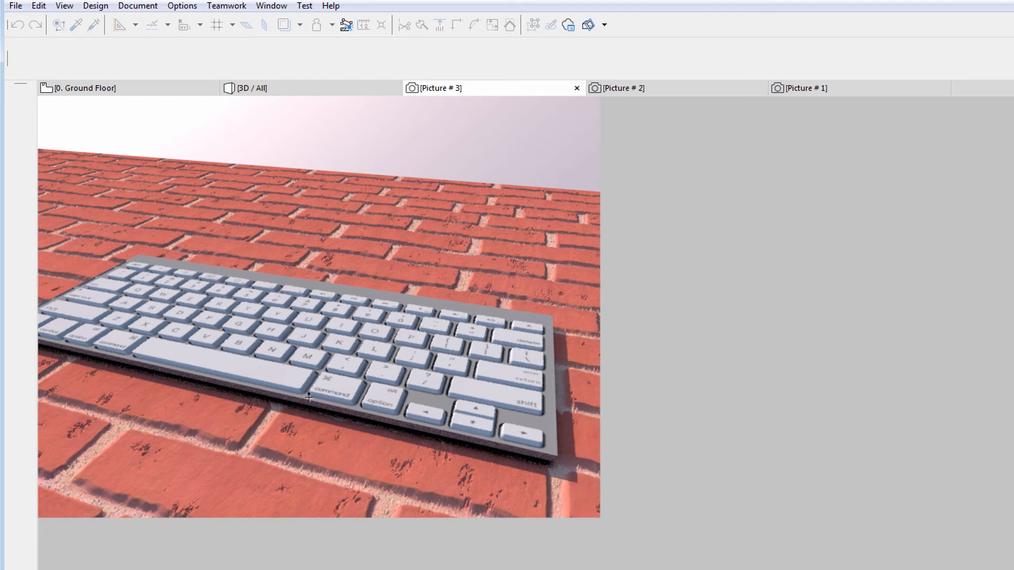
pyautogui.moveTo(628, 94)
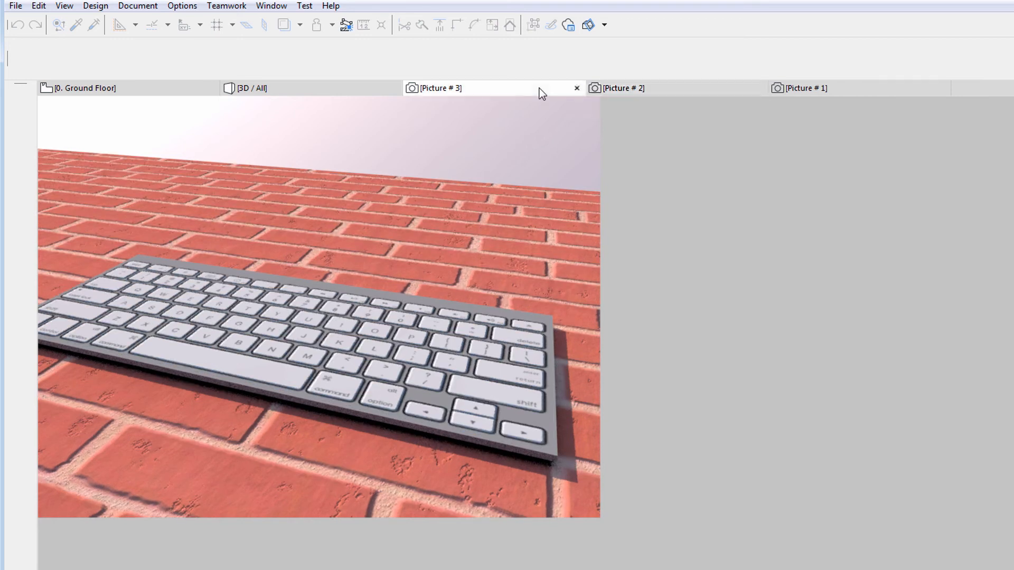
# Inspect Picture #3 with deeper brick and key relief against the earlier renders.
pyautogui.click(623, 88)
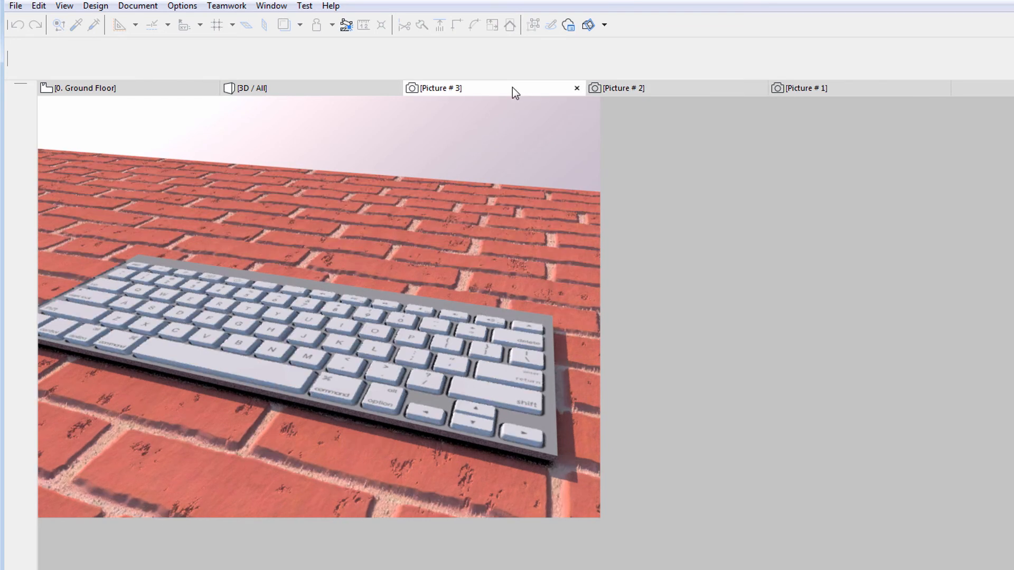
pyautogui.moveTo(226, 7)
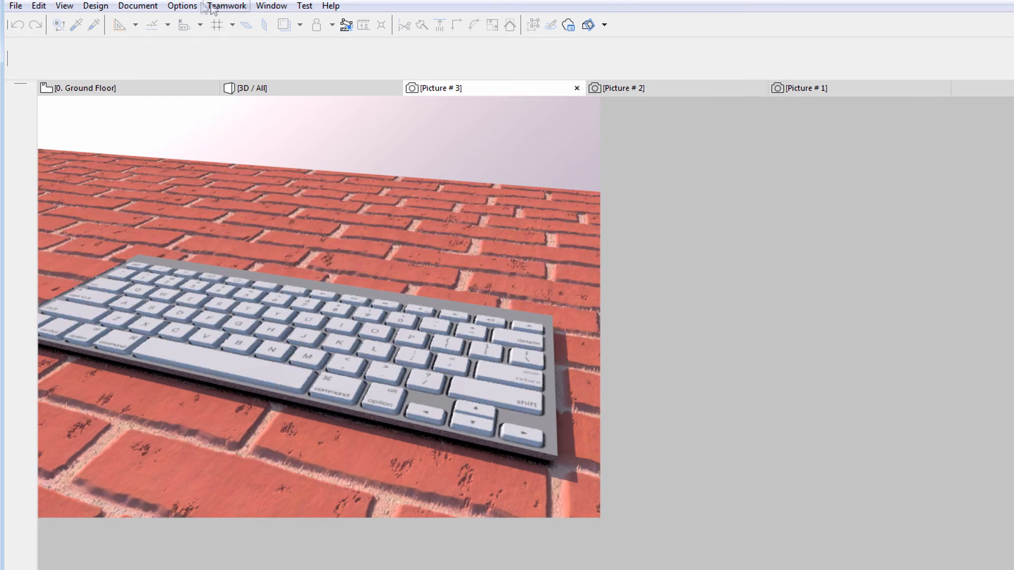
# Reopen Surface Settings on Brick - Common Bond showing offset 20, samples 32.
pyautogui.click(182, 7)
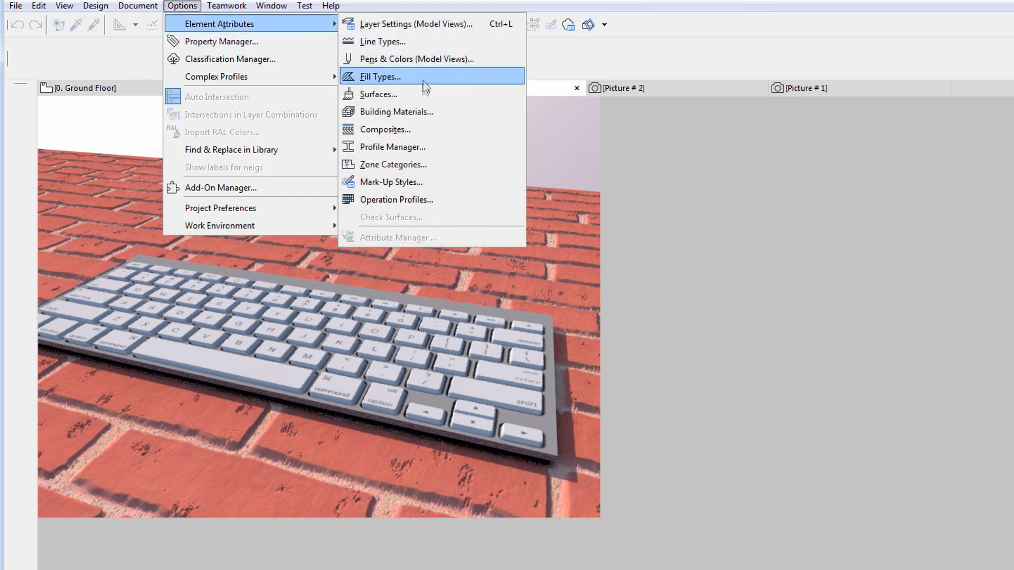
pyautogui.click(378, 94)
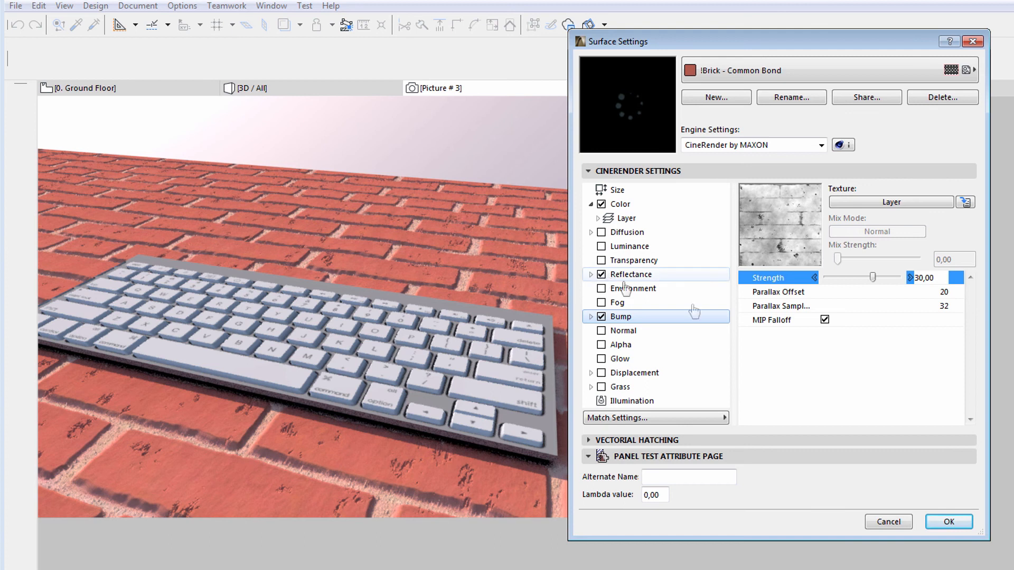
pyautogui.moveTo(941, 313)
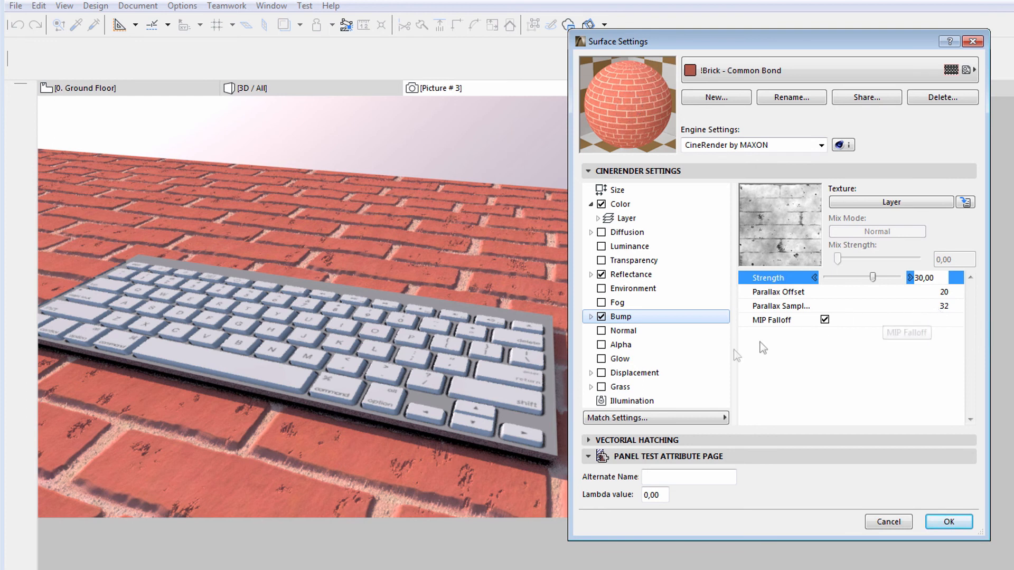
pyautogui.moveTo(634, 373)
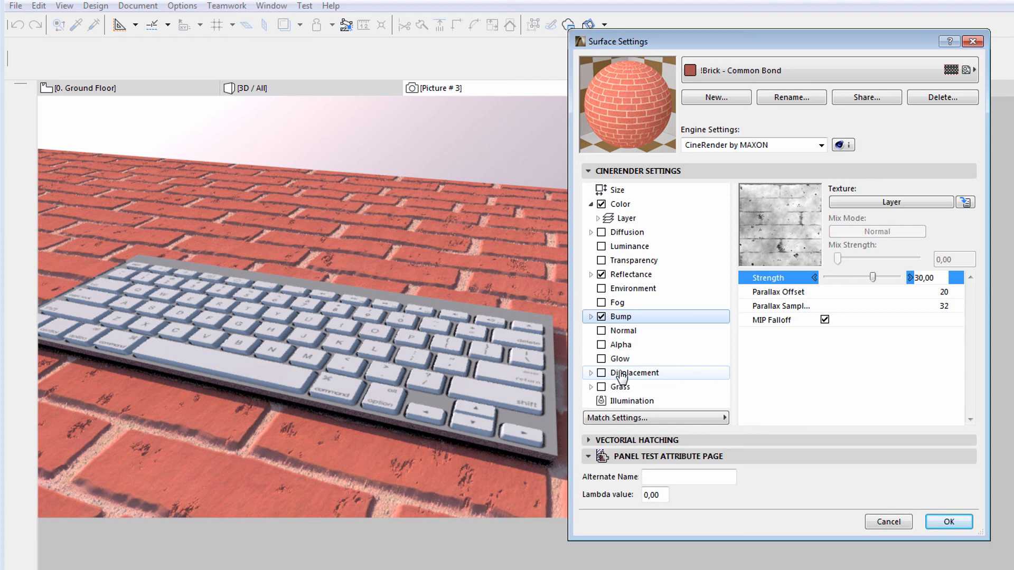
pyautogui.moveTo(790, 278)
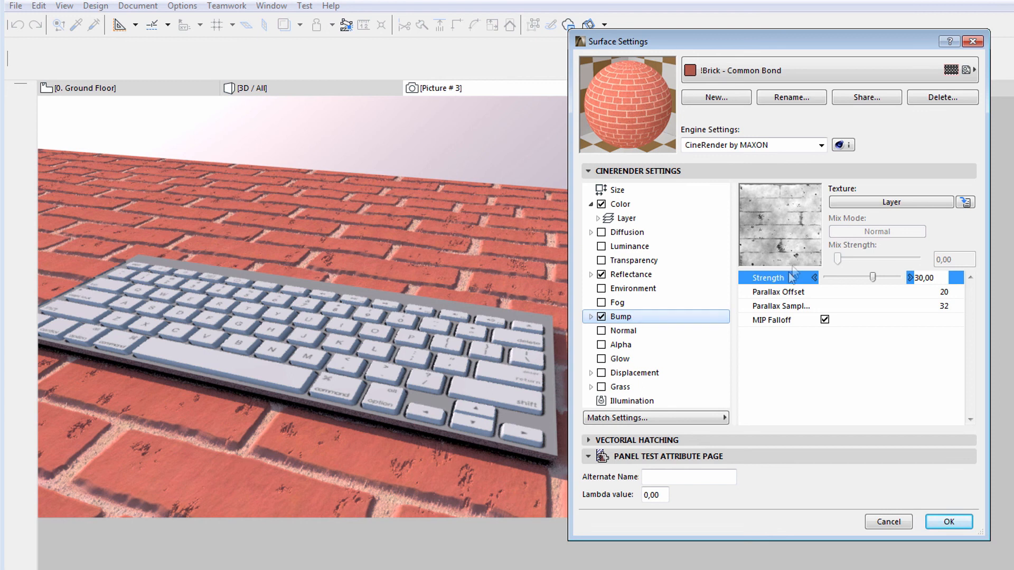
pyautogui.moveTo(790, 270)
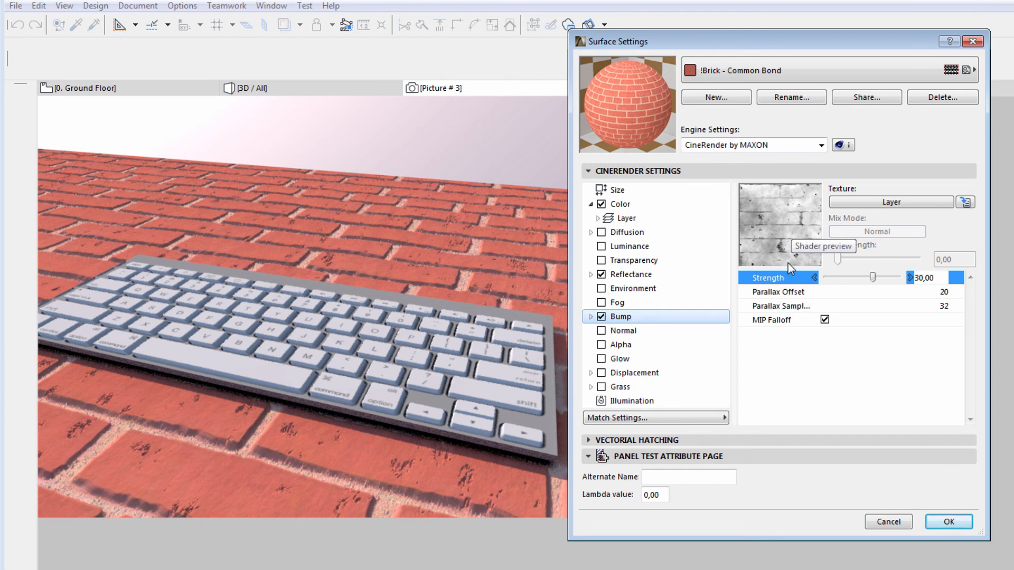